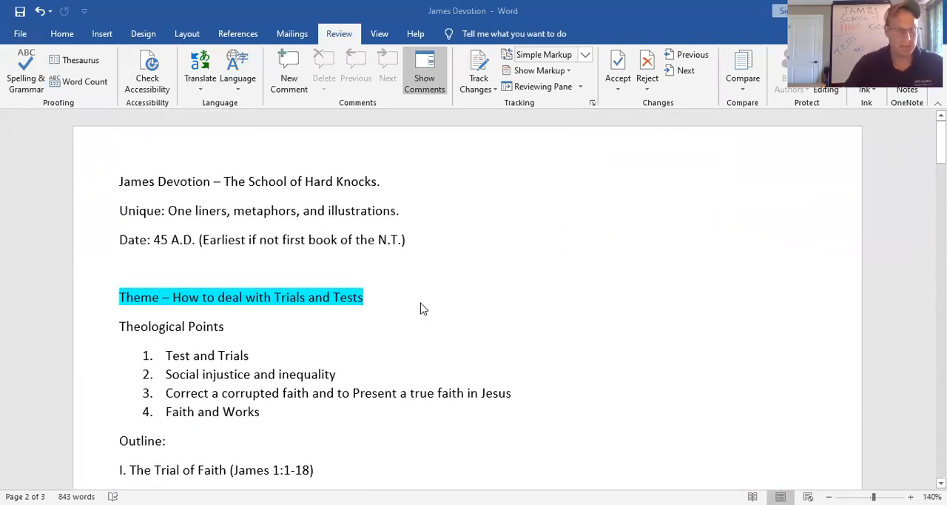
scroll(down, 3)
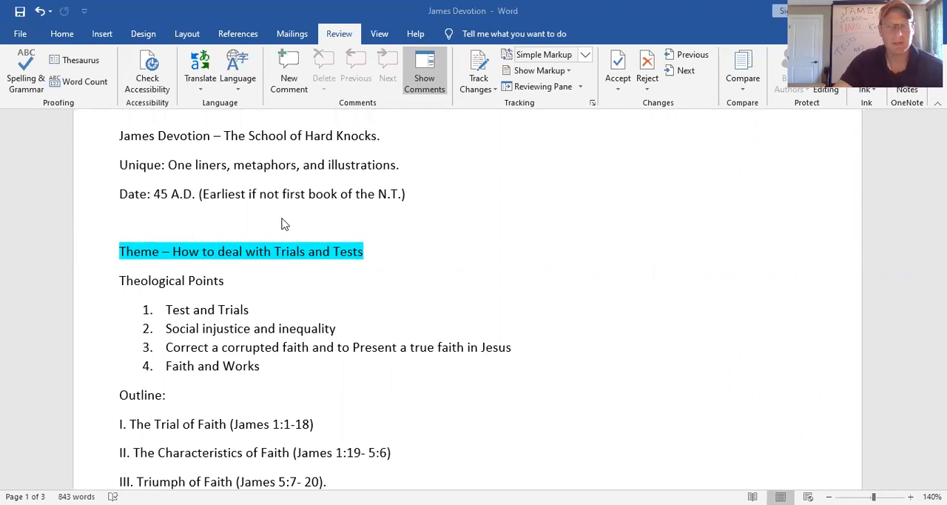
scroll(down, 3)
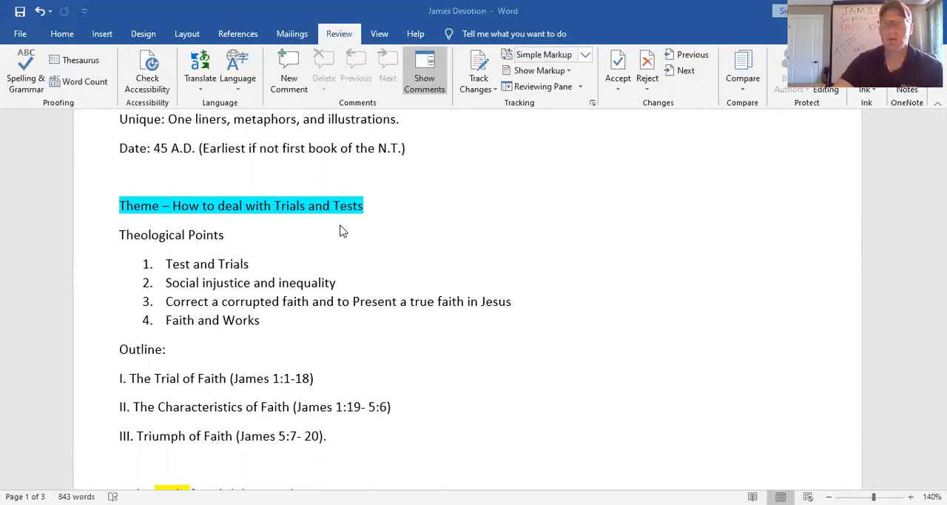
mouse_move(439, 207)
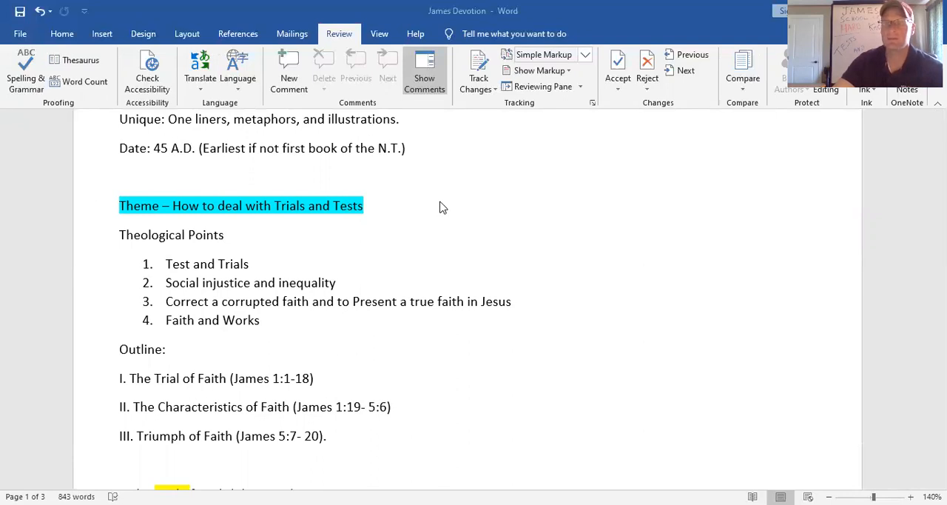
scroll(down, 3)
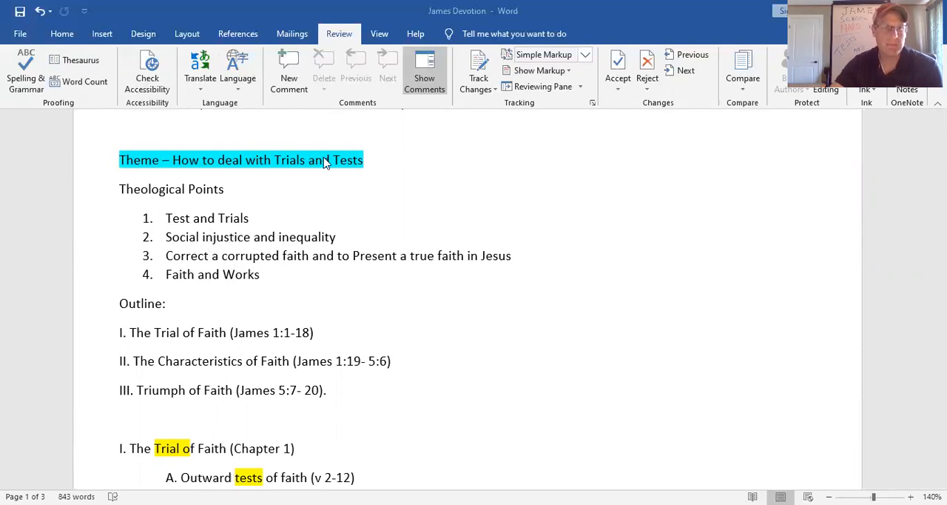
mouse_move(441, 187)
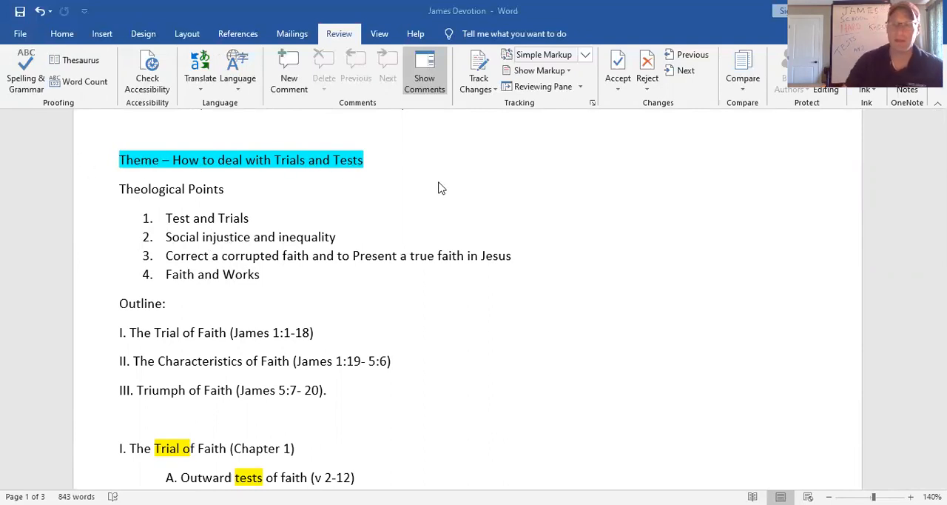
mouse_move(456, 198)
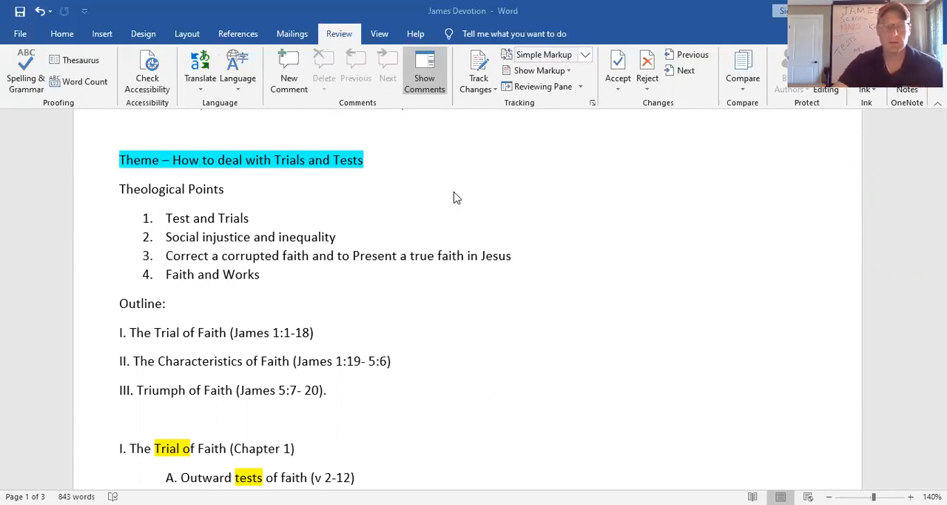
scroll(down, 3)
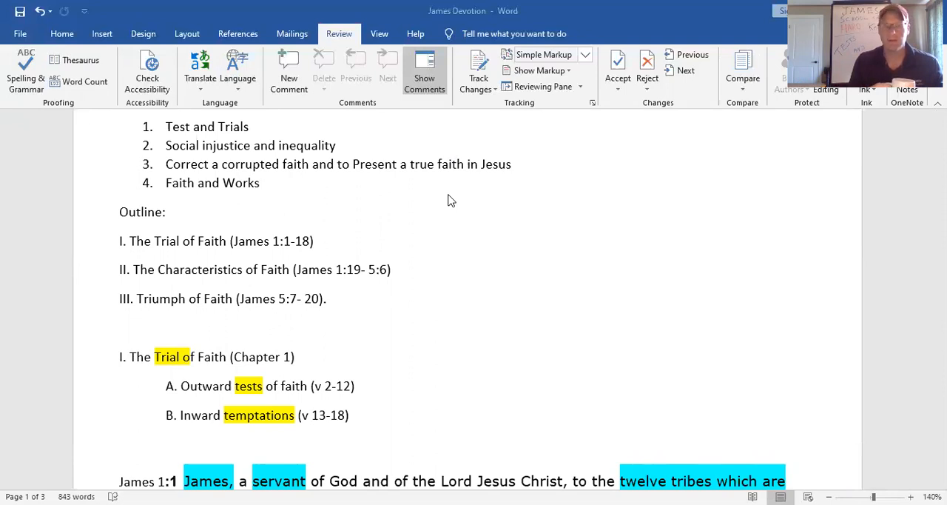
mouse_move(354, 133)
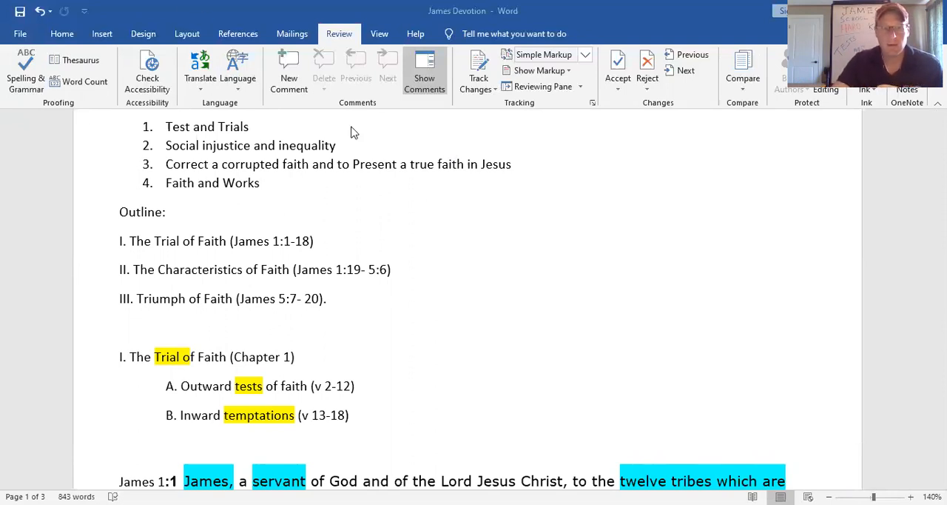
scroll(down, 3)
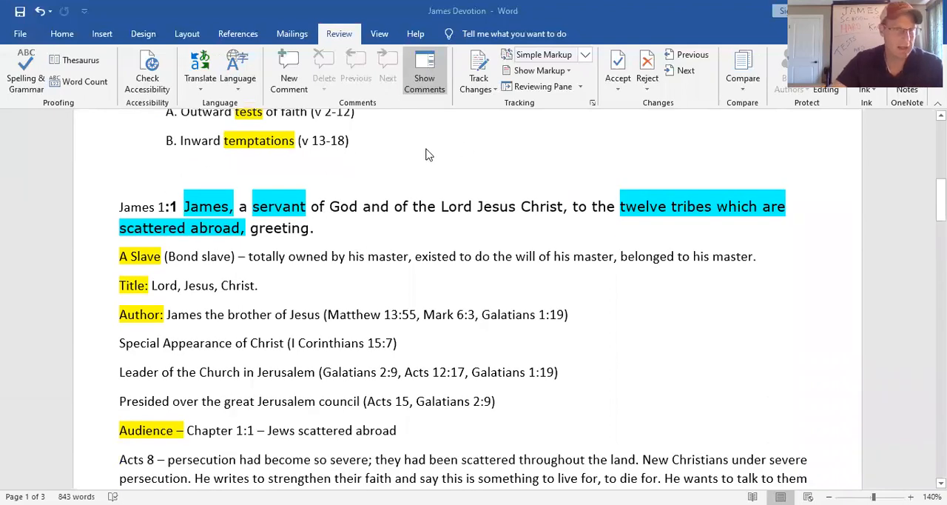
mouse_move(447, 190)
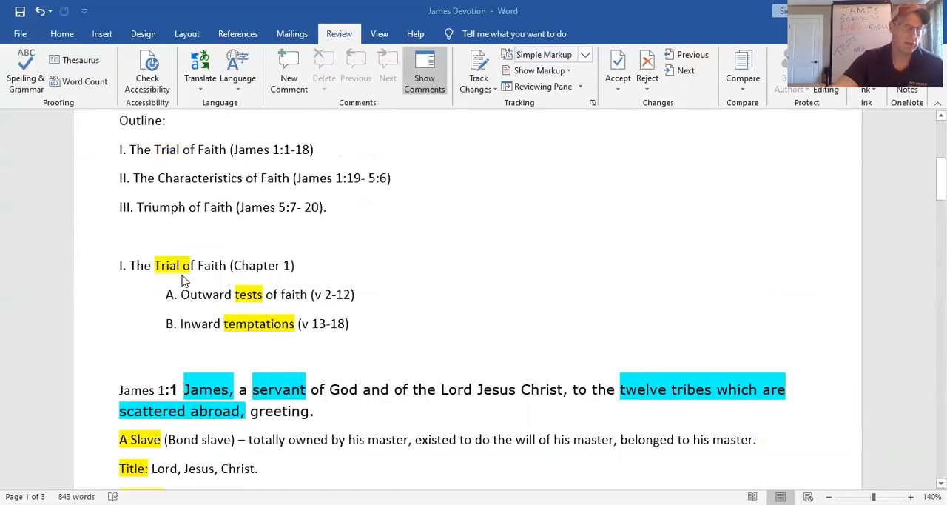
scroll(down, 3)
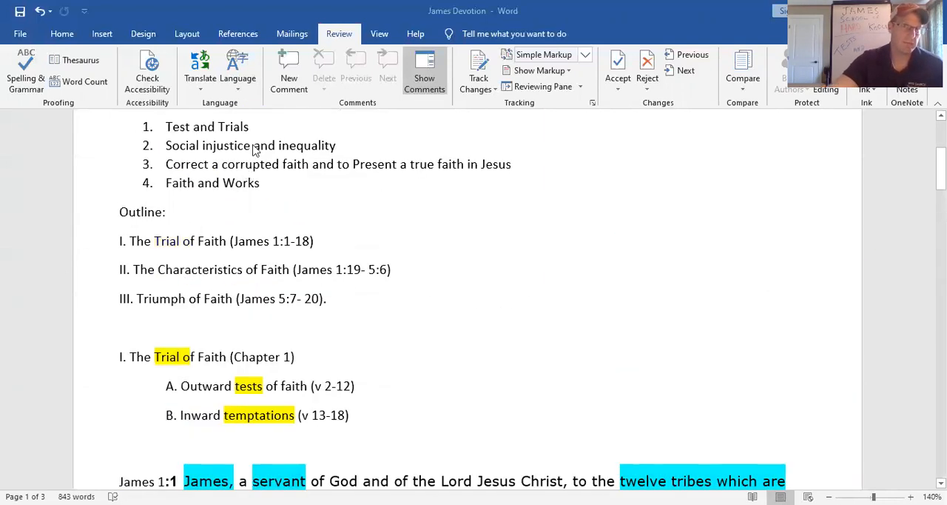
scroll(down, 3)
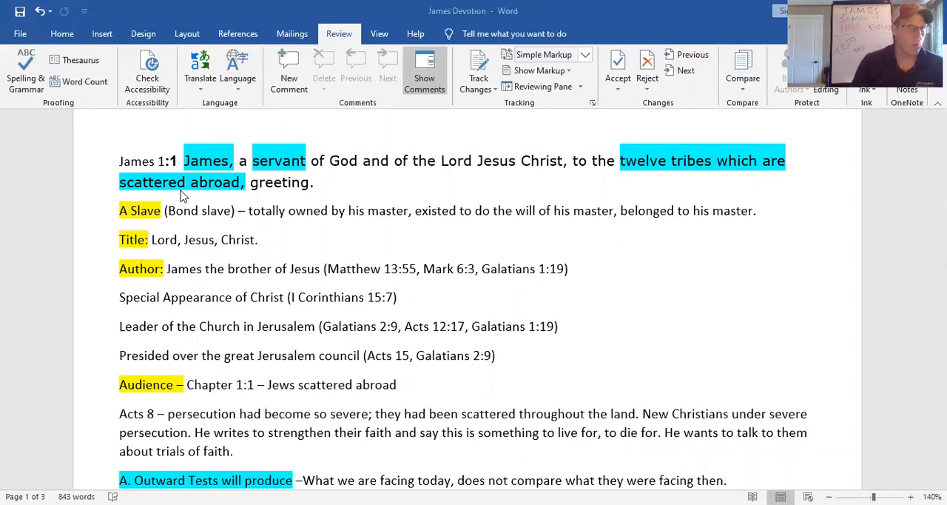
mouse_move(343, 223)
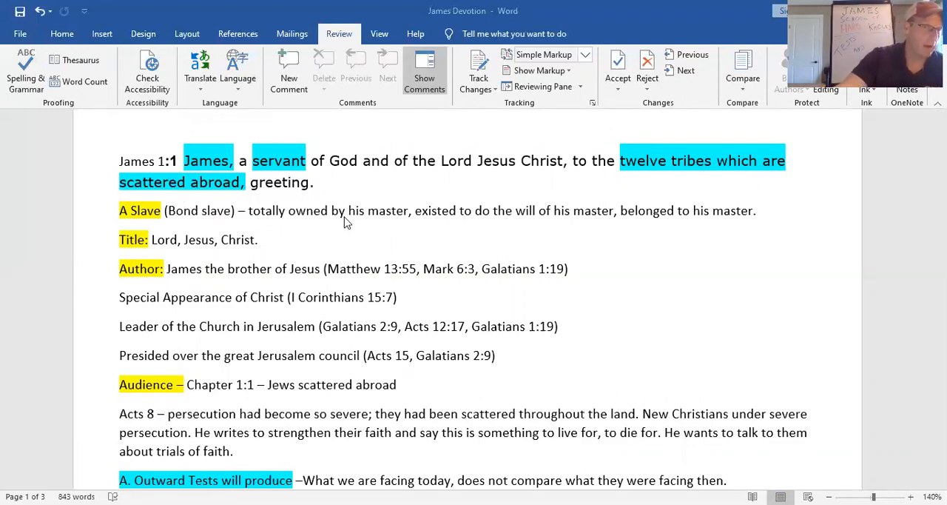
scroll(down, 3)
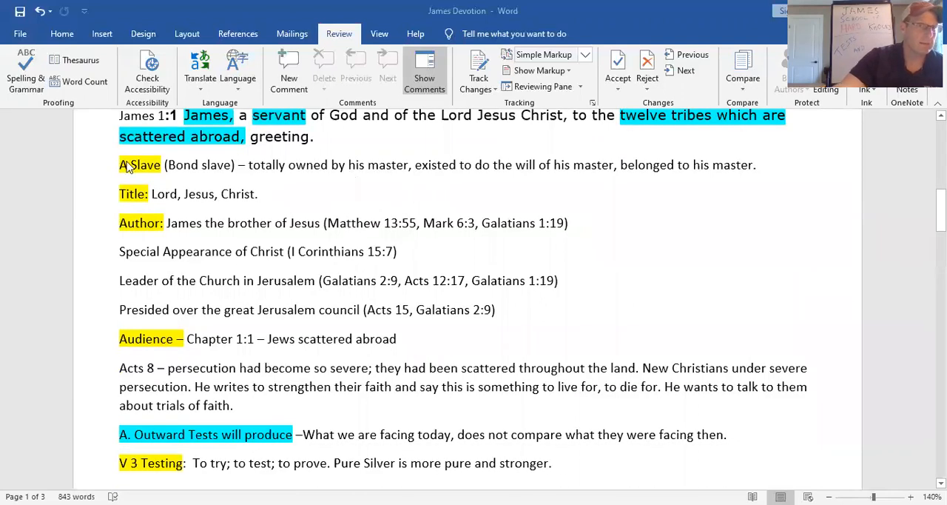
mouse_move(92, 200)
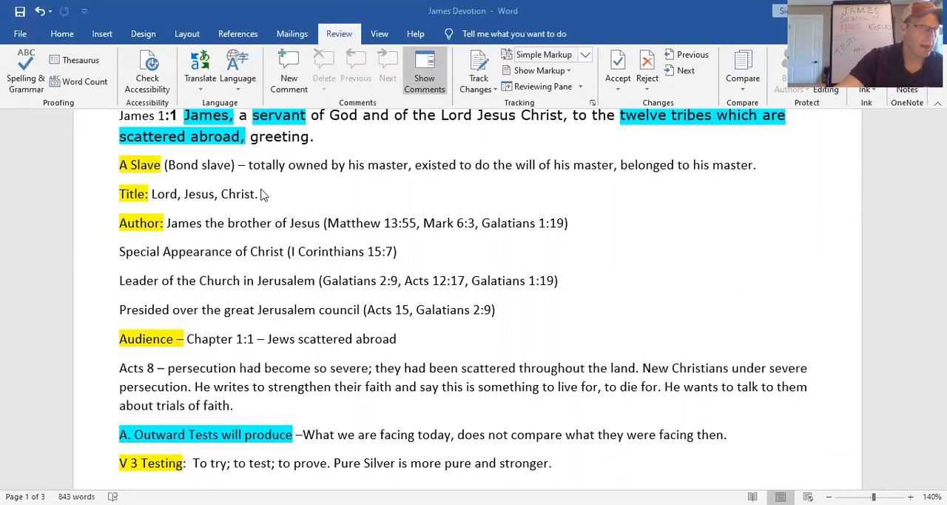
scroll(down, 3)
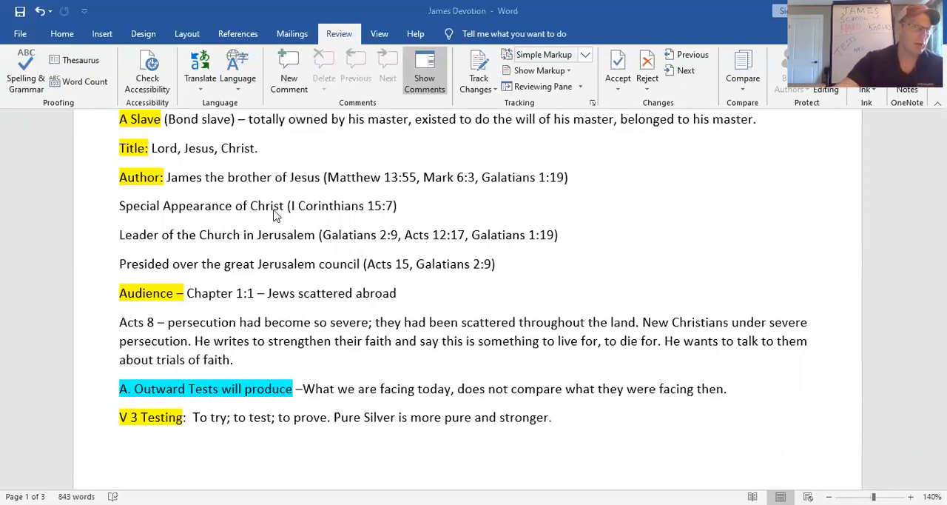
mouse_move(571, 231)
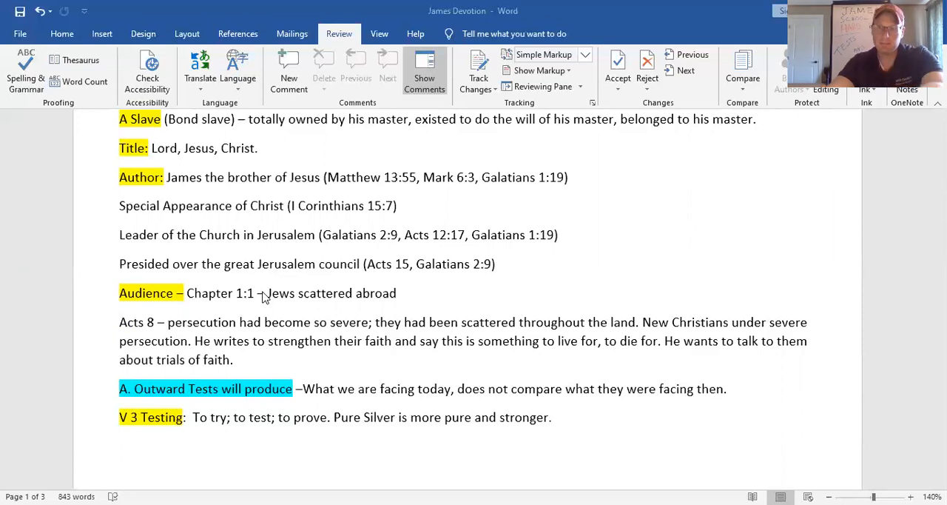
mouse_move(246, 299)
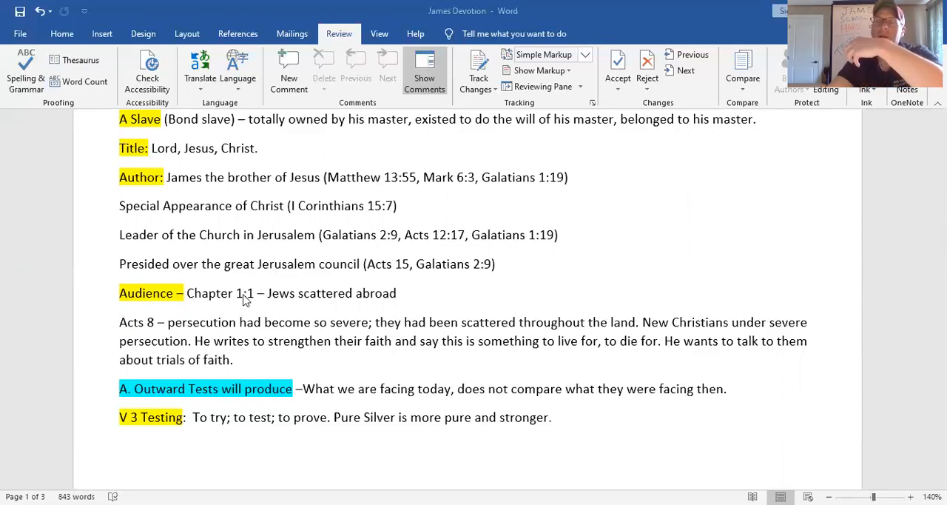
mouse_move(293, 29)
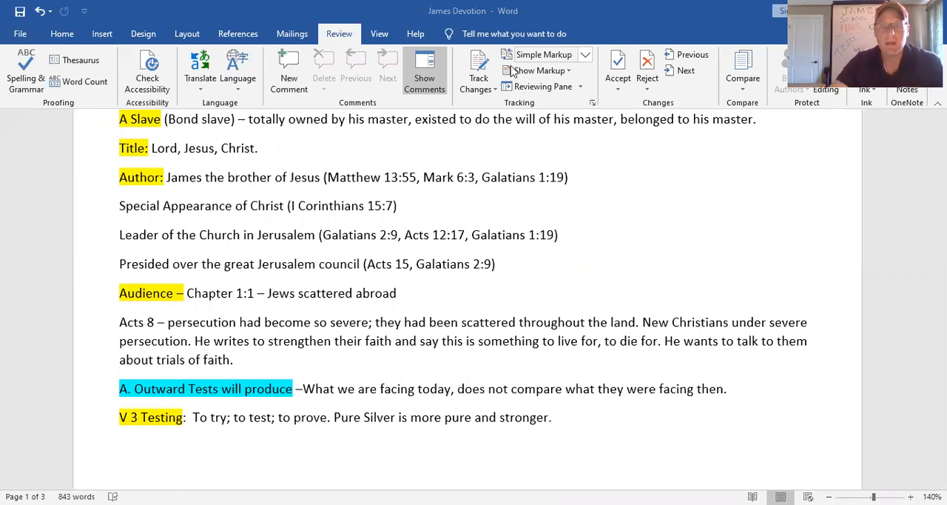
scroll(down, 3)
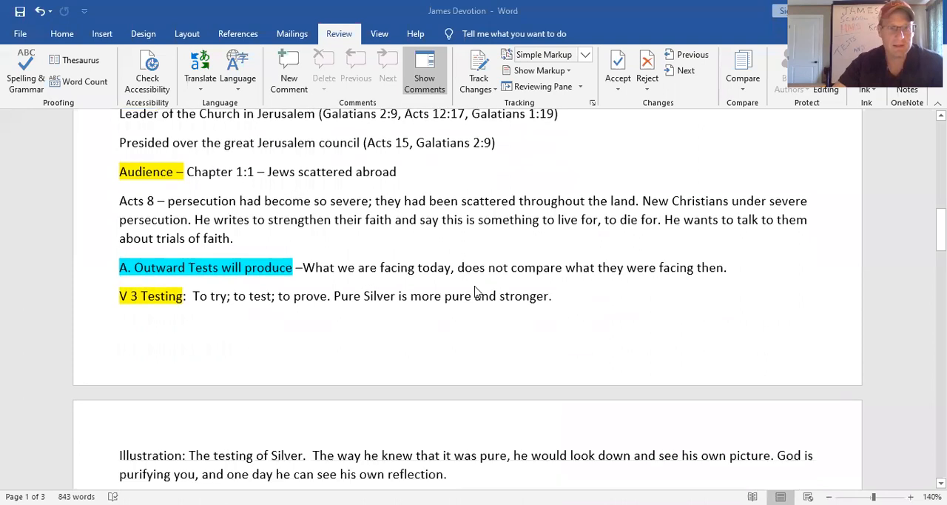
scroll(down, 3)
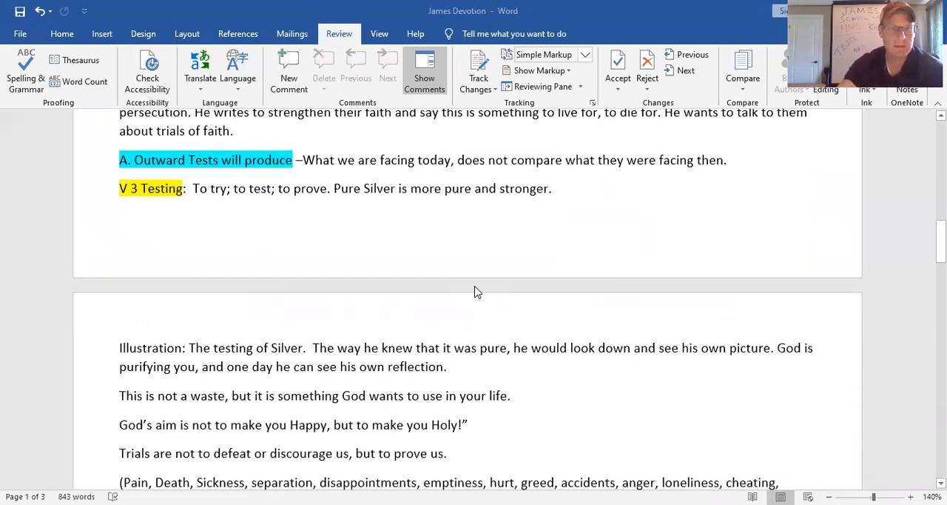
mouse_move(342, 201)
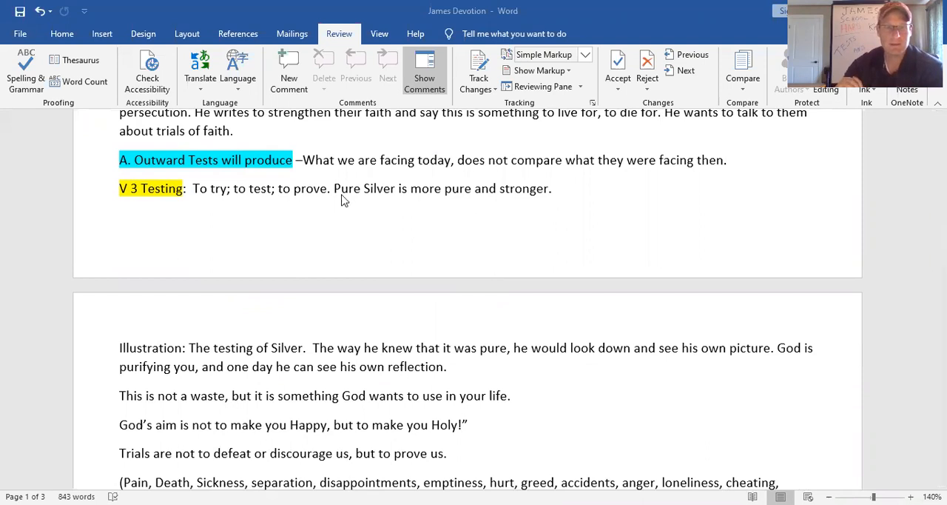
mouse_move(506, 187)
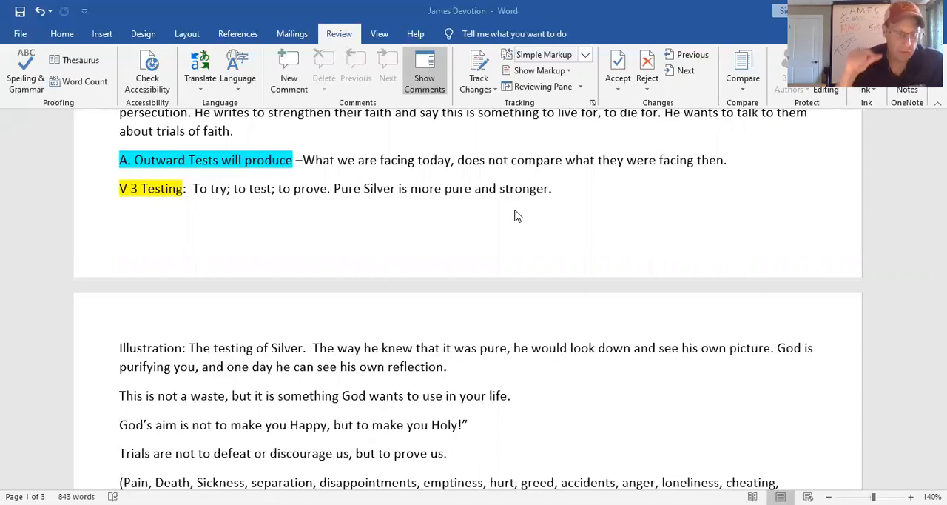
mouse_move(331, 234)
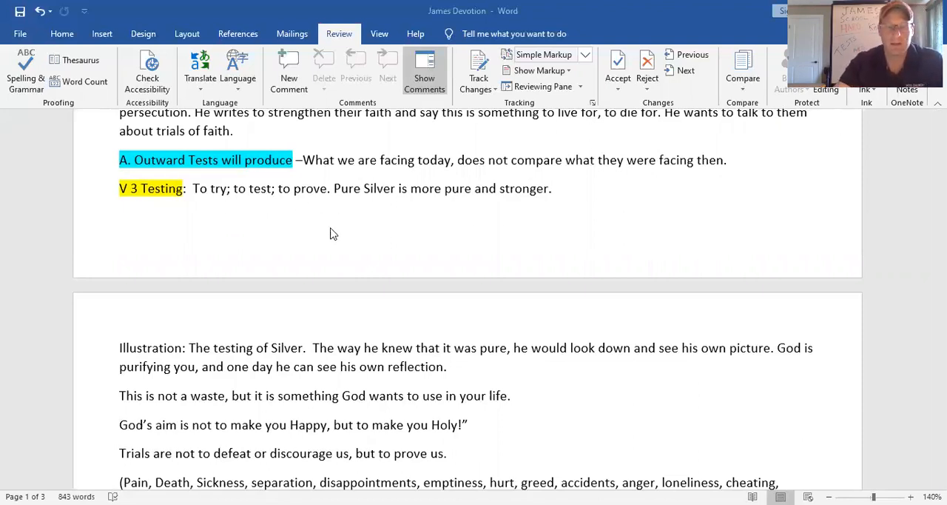
scroll(down, 3)
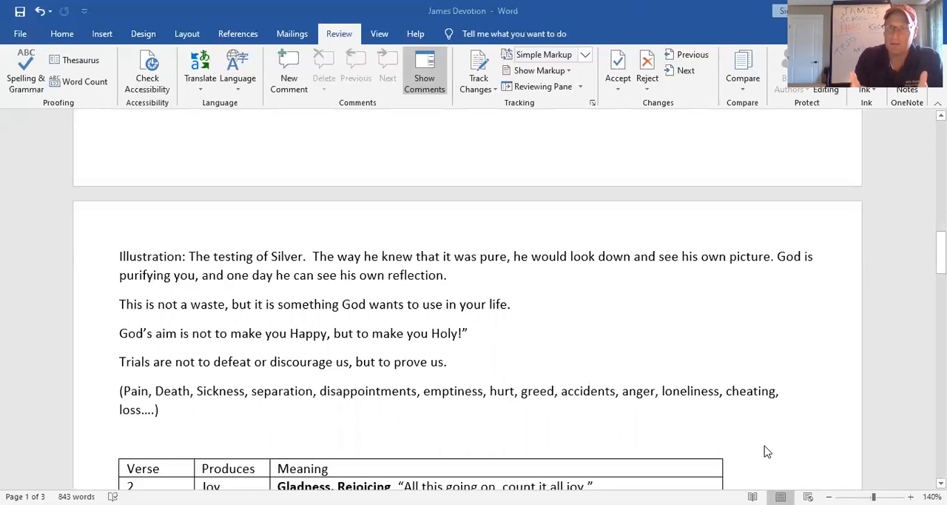
mouse_move(677, 423)
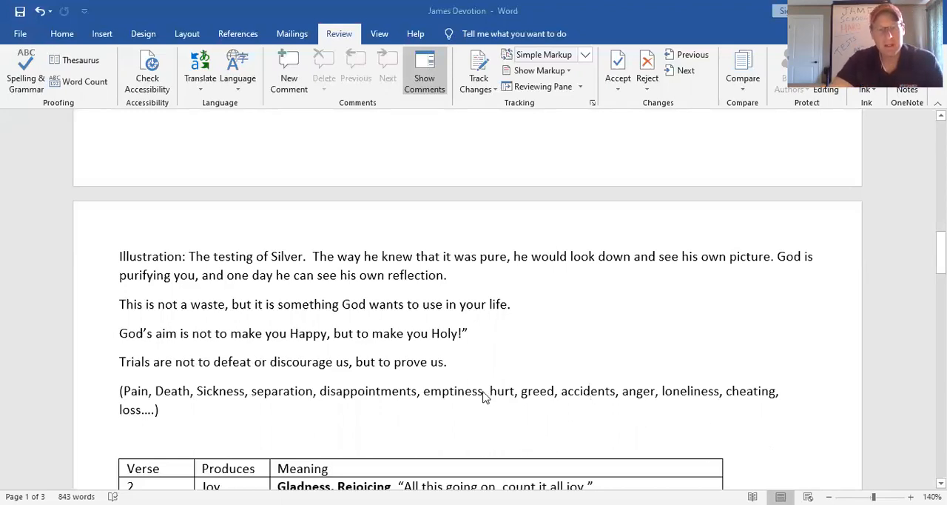
mouse_move(515, 358)
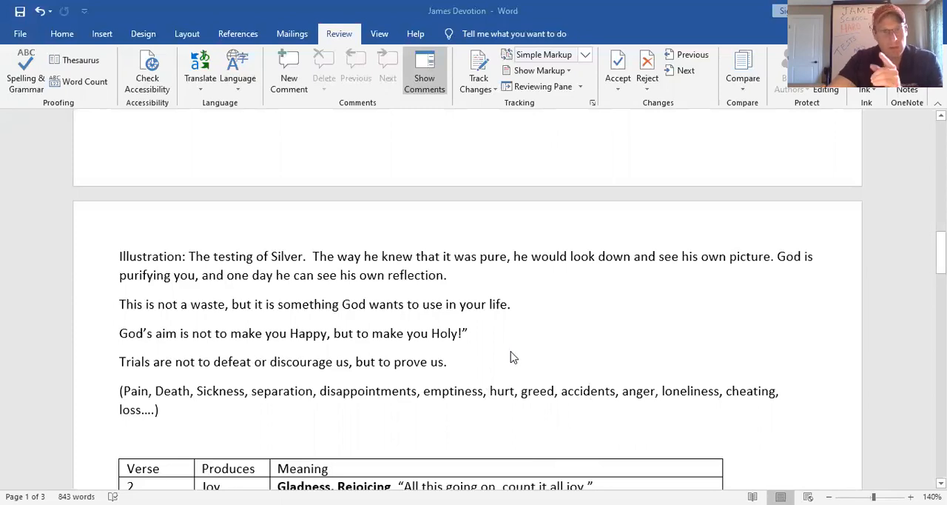
scroll(down, 3)
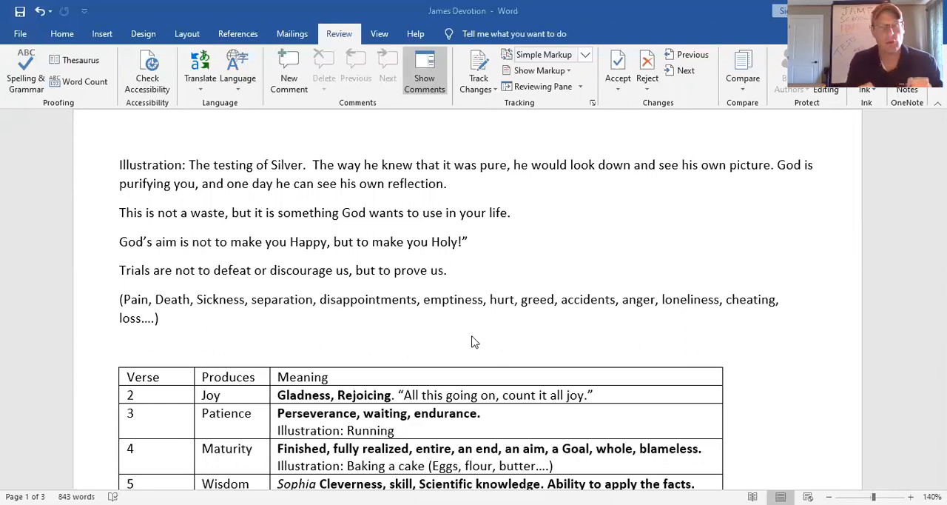
scroll(down, 3)
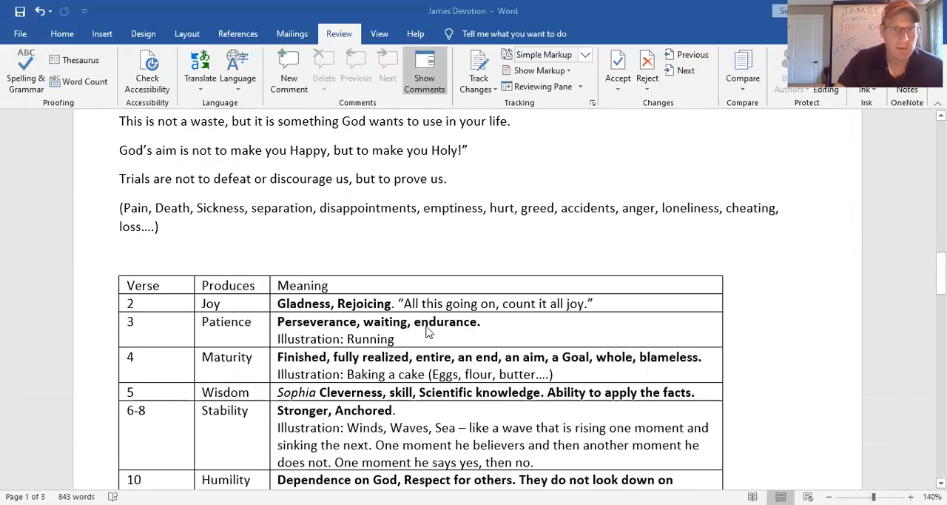
scroll(down, 3)
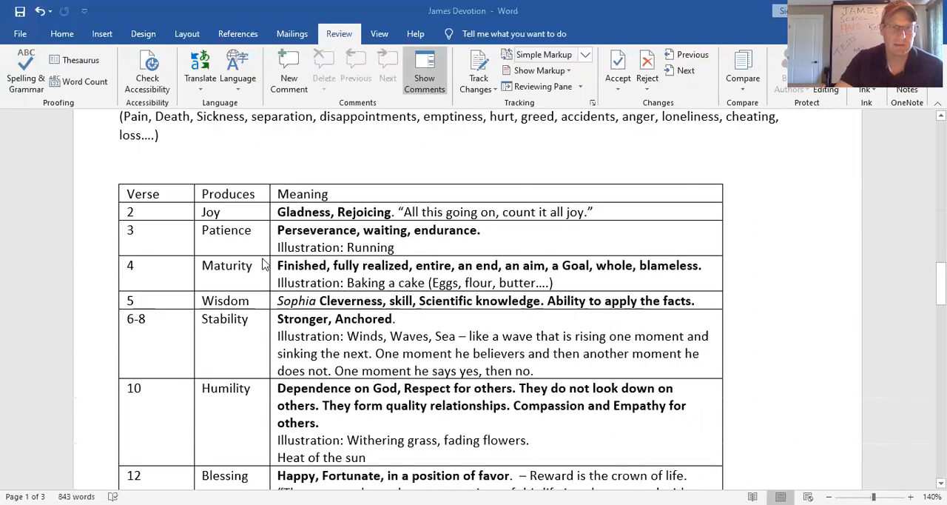
scroll(down, 3)
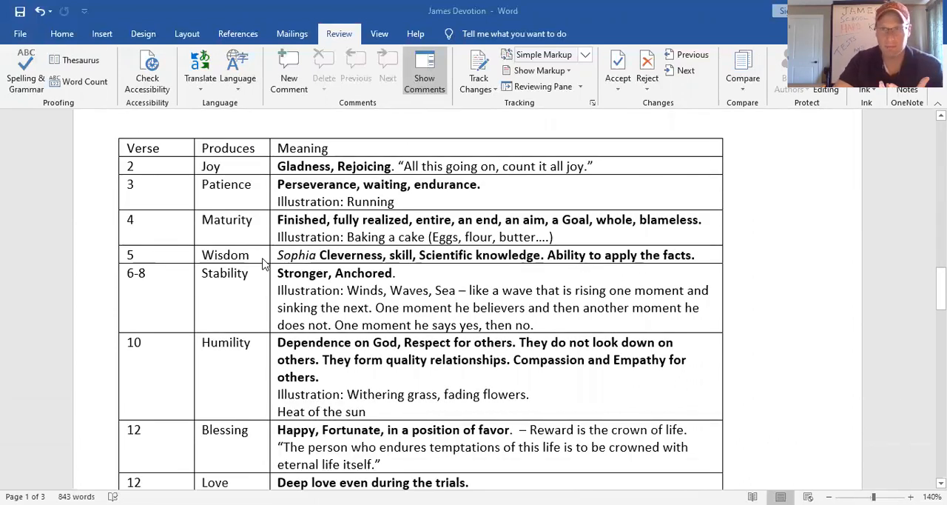
mouse_move(255, 263)
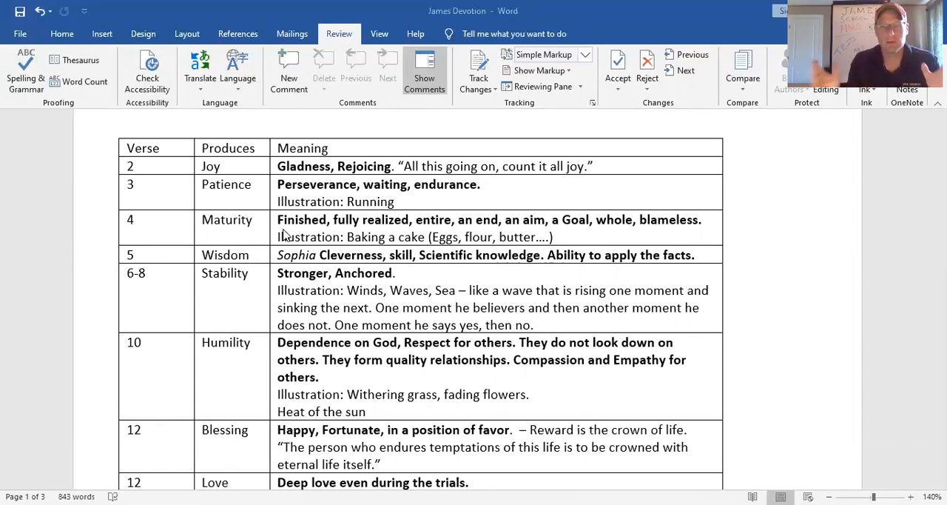
mouse_move(161, 237)
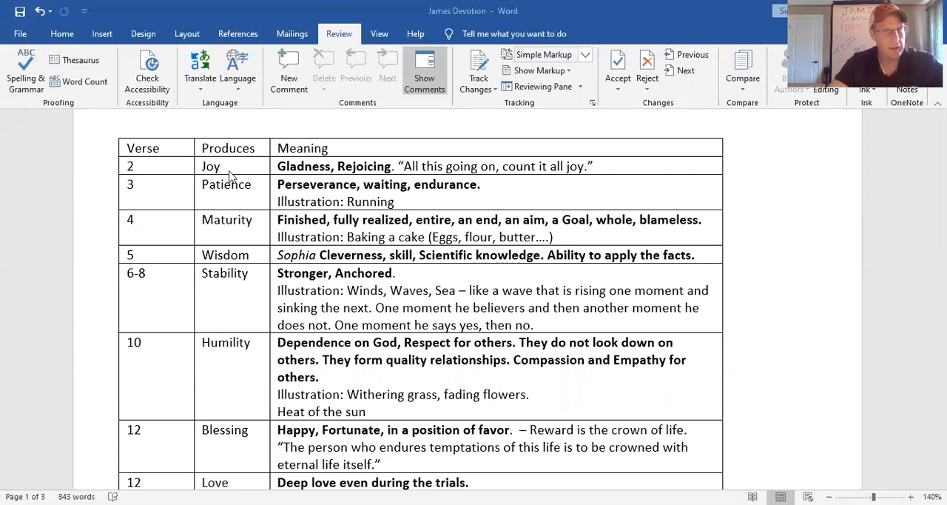
mouse_move(237, 195)
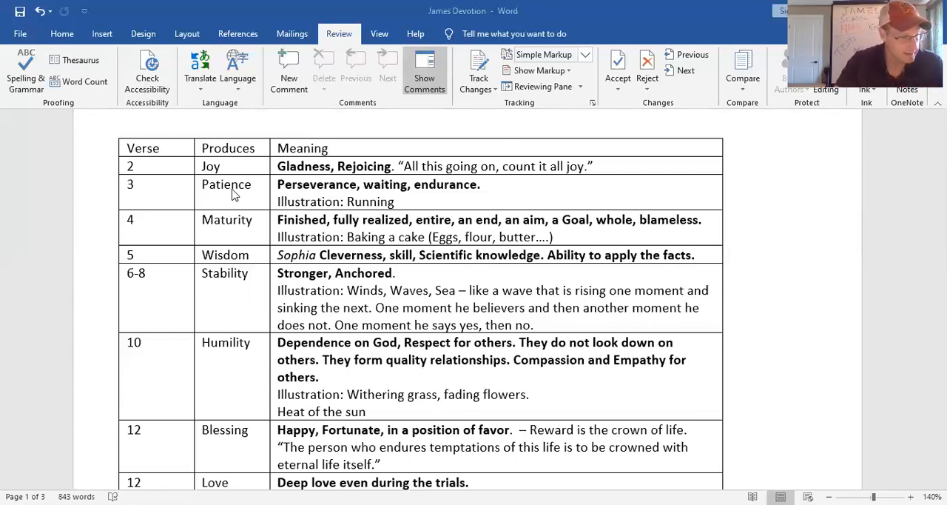
mouse_move(257, 192)
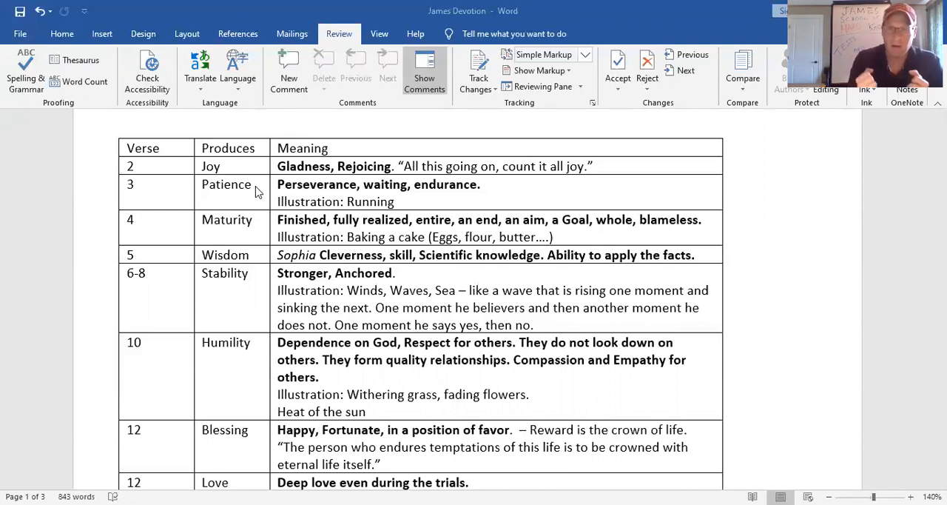
mouse_move(189, 177)
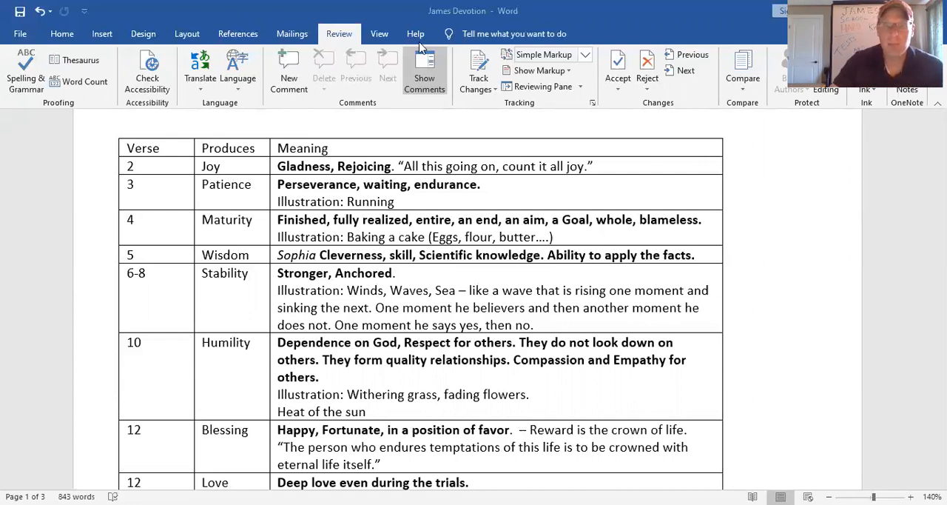
scroll(down, 3)
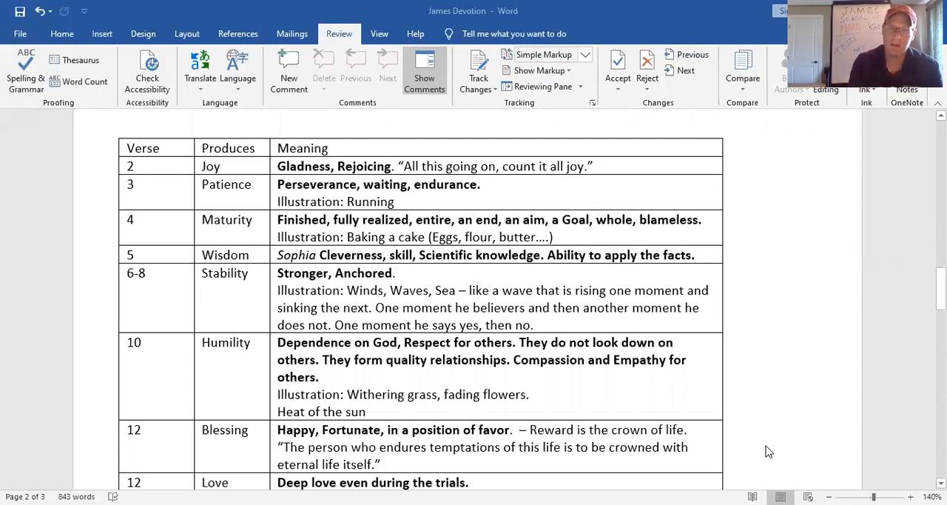
mouse_move(752, 448)
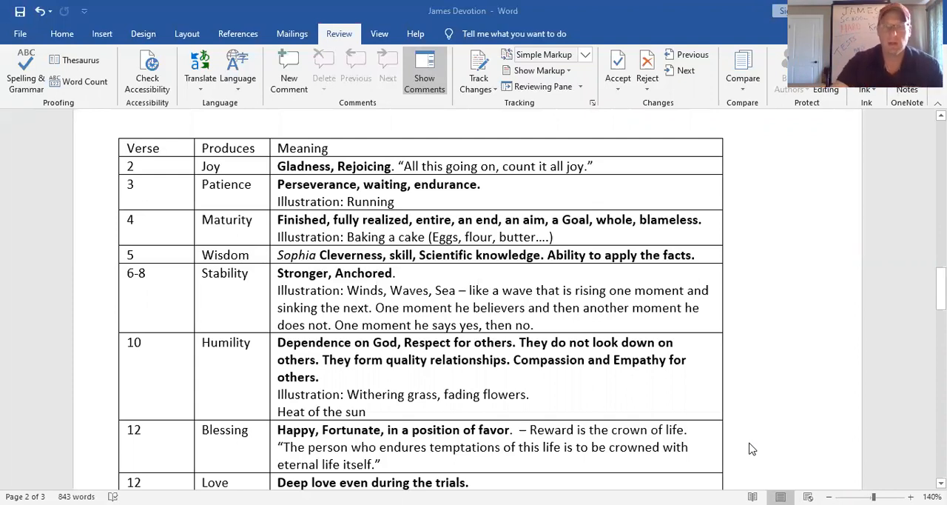
mouse_move(722, 453)
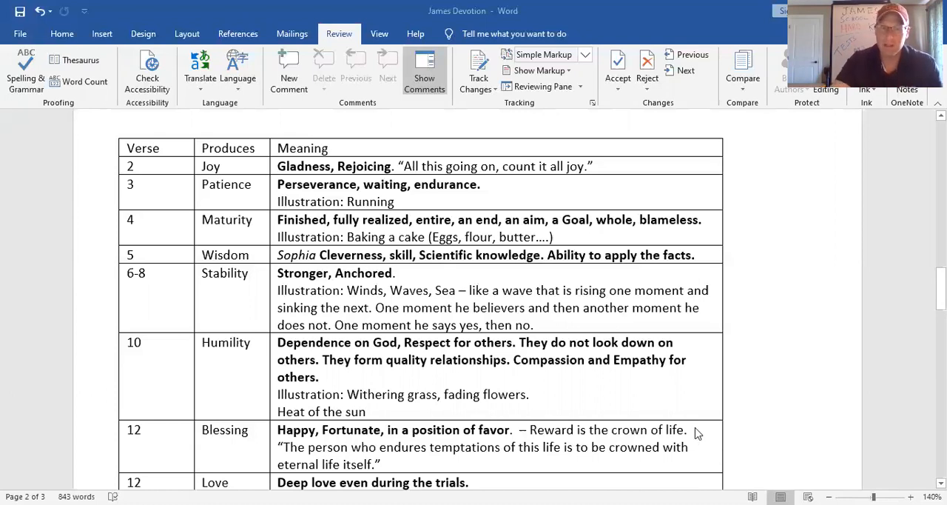
mouse_move(663, 433)
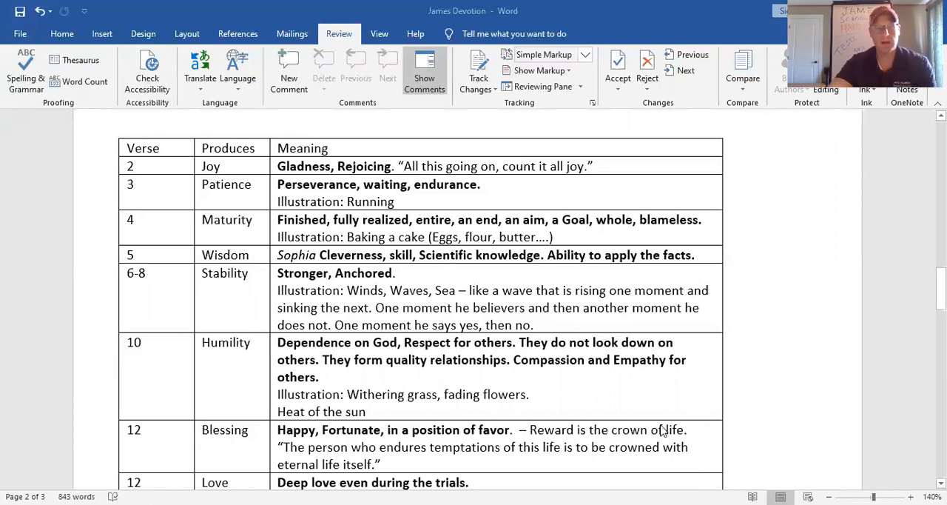
scroll(down, 3)
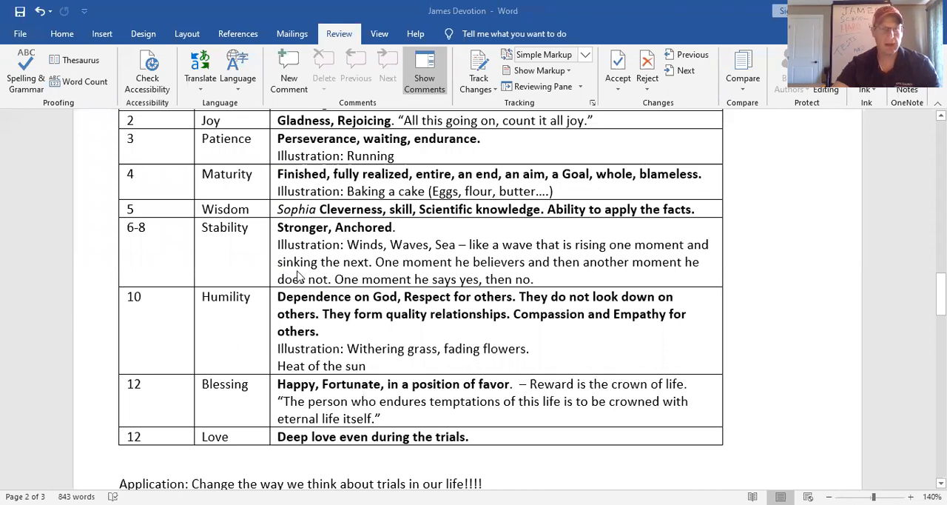
scroll(down, 3)
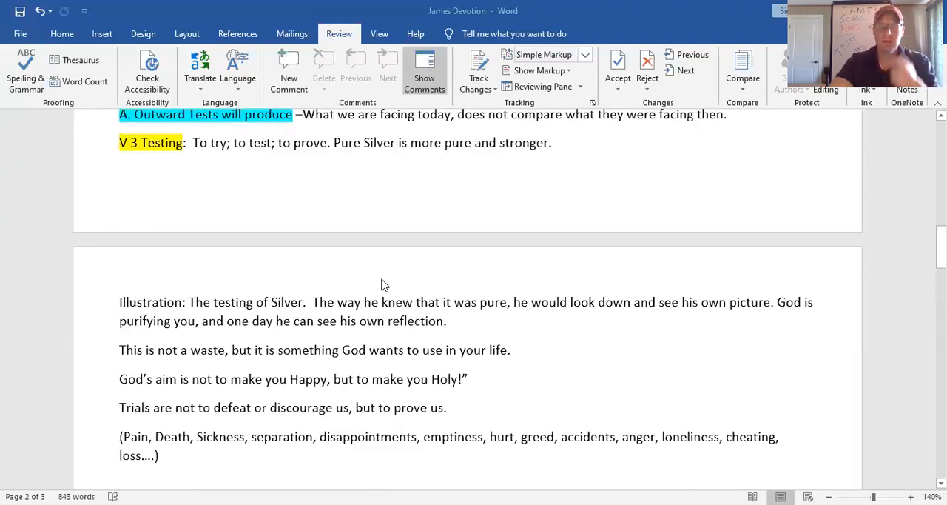
scroll(down, 3)
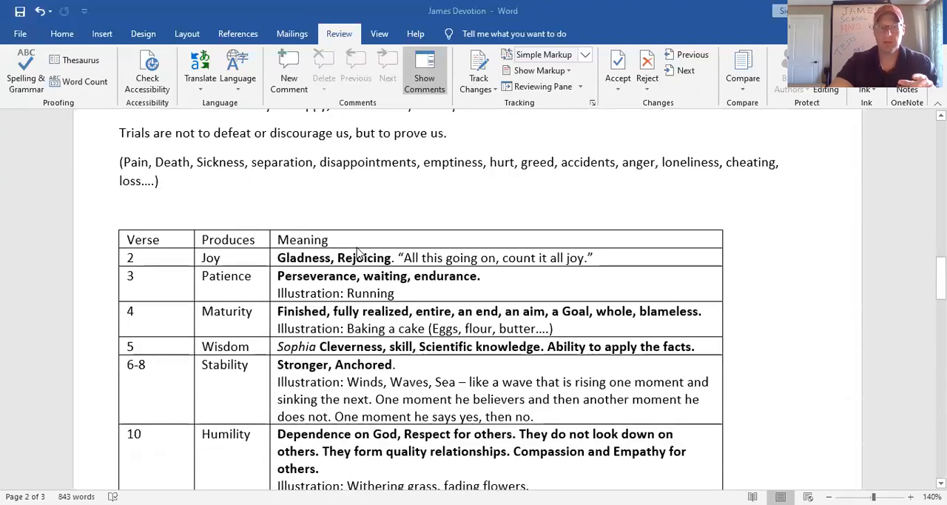
scroll(down, 3)
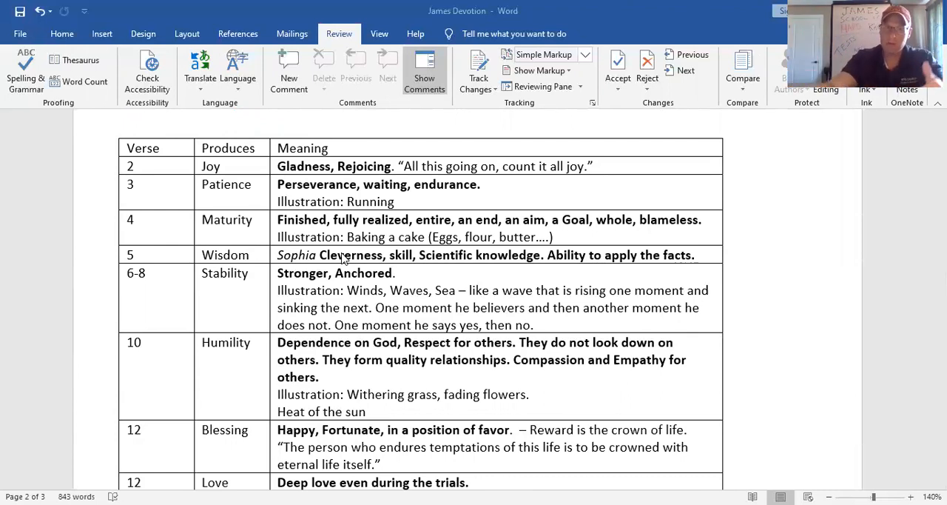
scroll(down, 3)
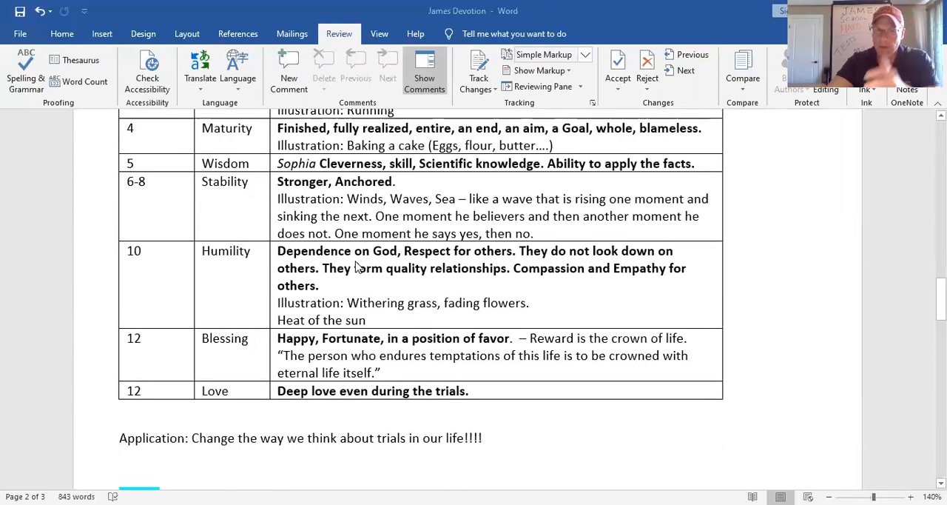
scroll(down, 3)
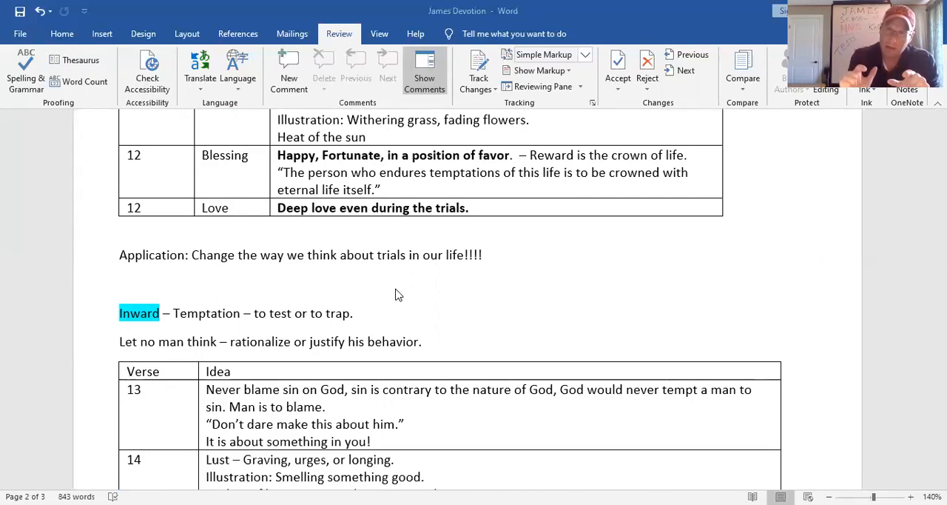
mouse_move(391, 294)
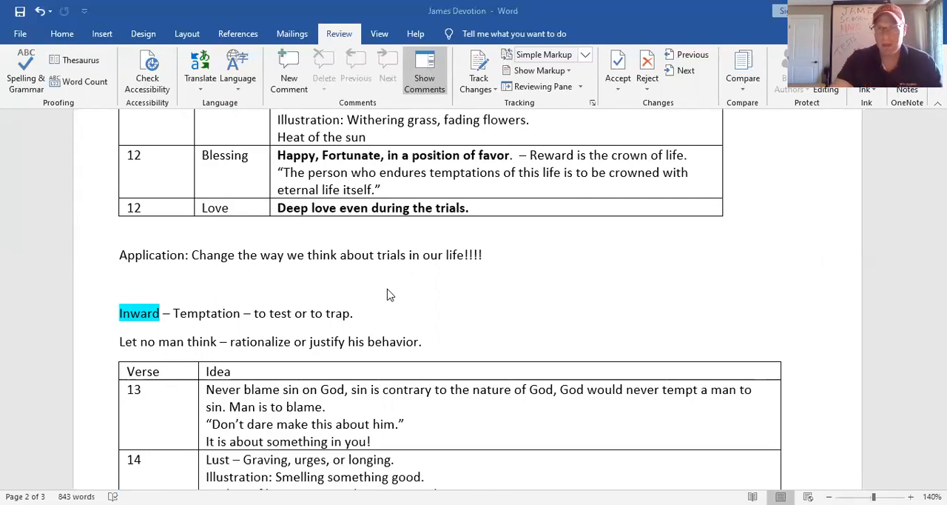
scroll(down, 3)
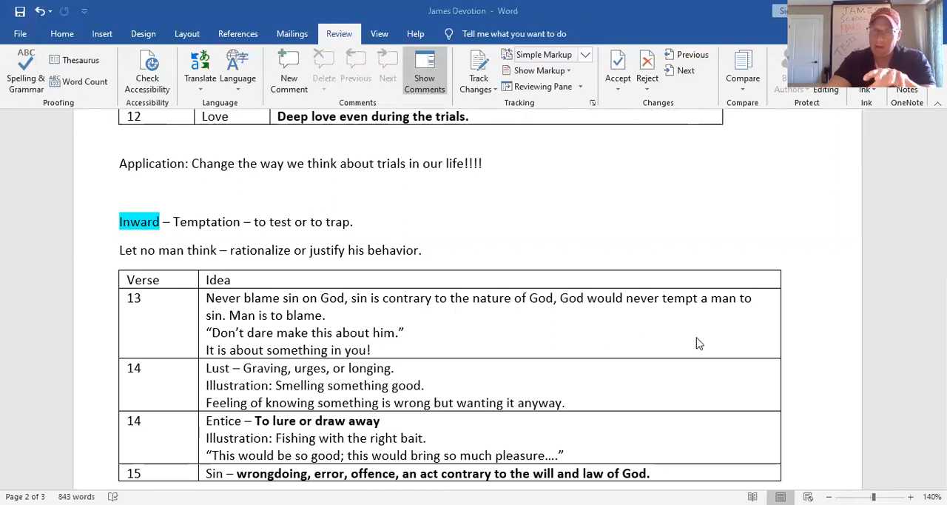
mouse_move(665, 331)
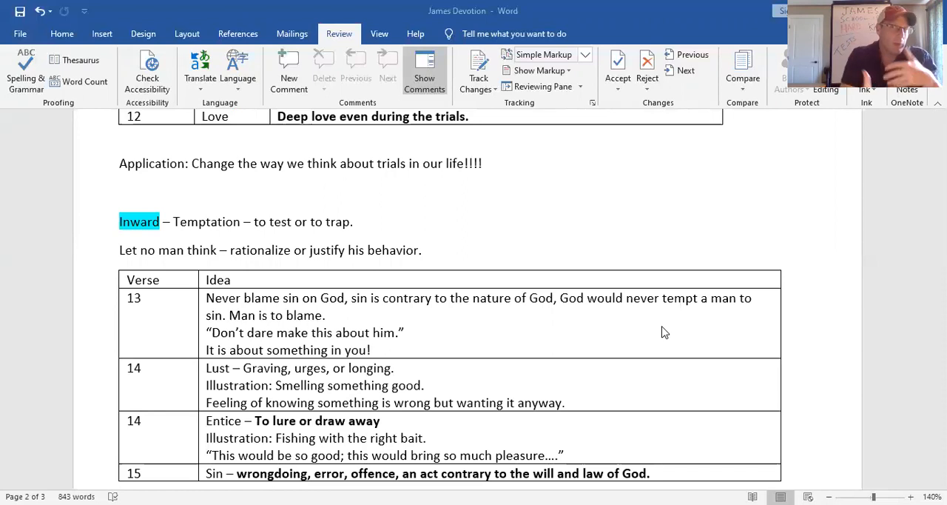
mouse_move(768, 143)
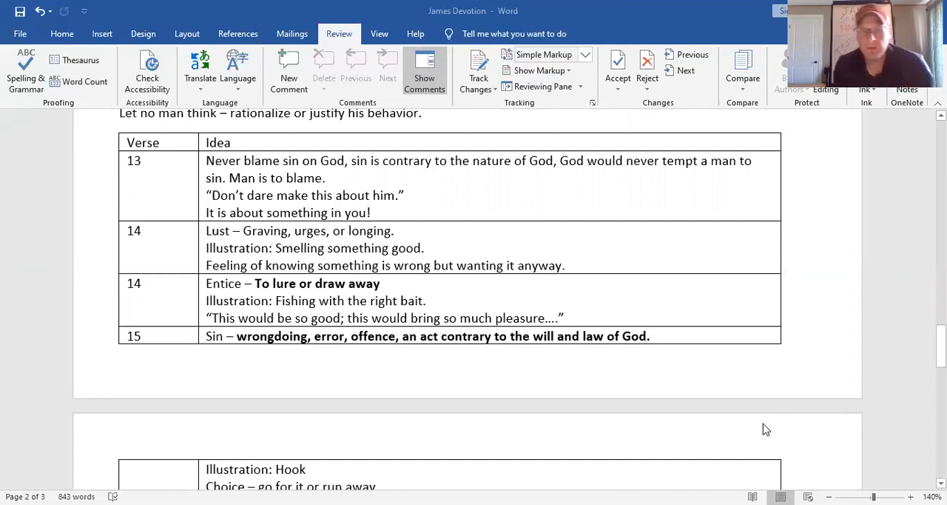
scroll(down, 3)
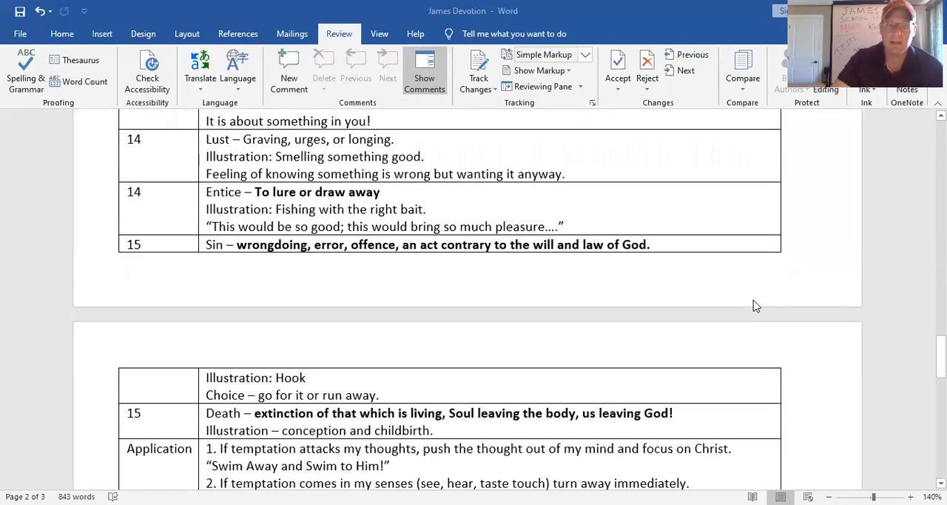
scroll(down, 3)
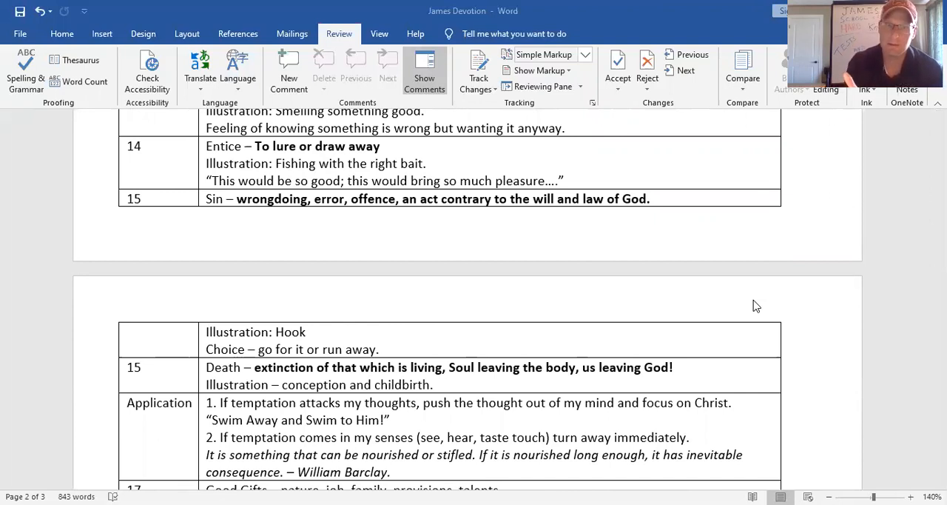
mouse_move(524, 172)
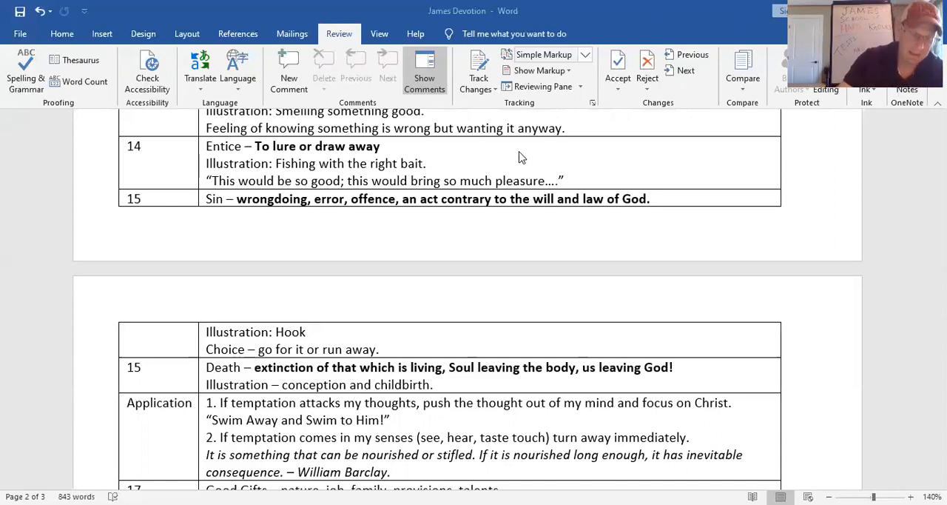
mouse_move(535, 148)
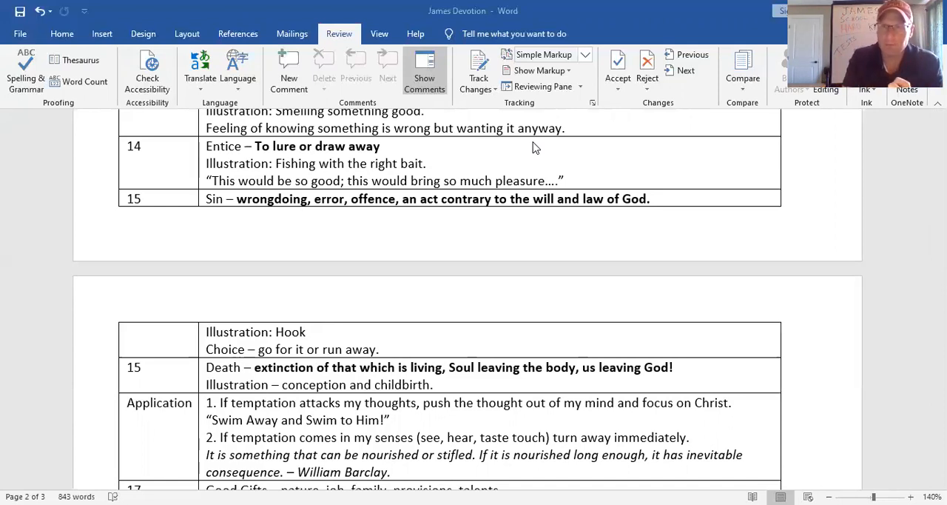
mouse_move(622, 139)
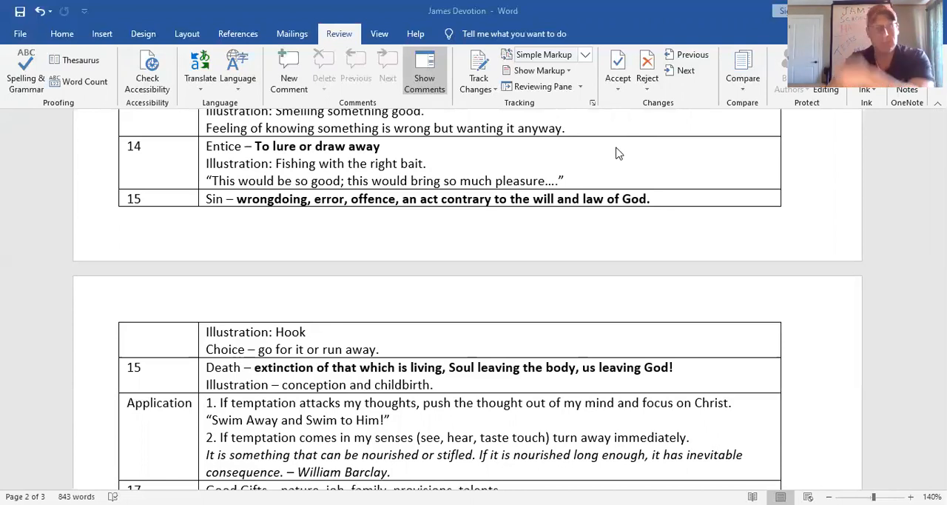
scroll(down, 3)
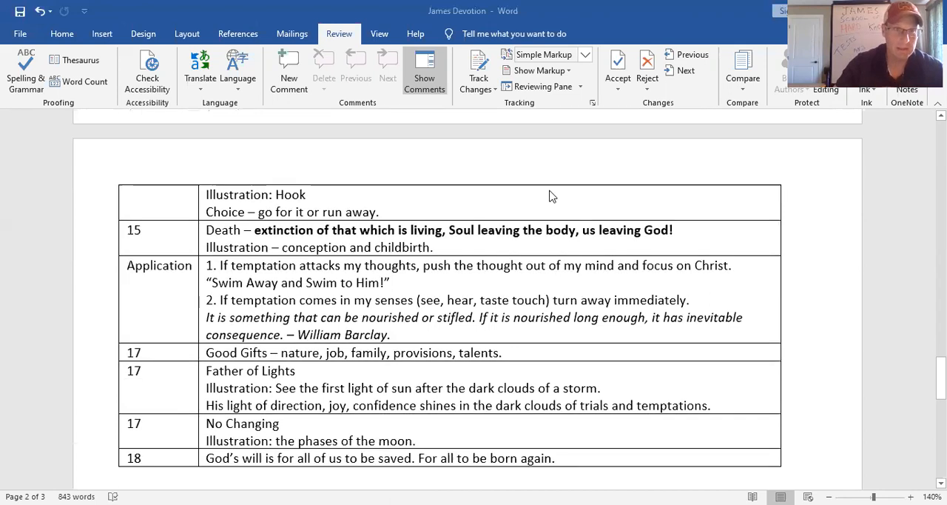
mouse_move(556, 213)
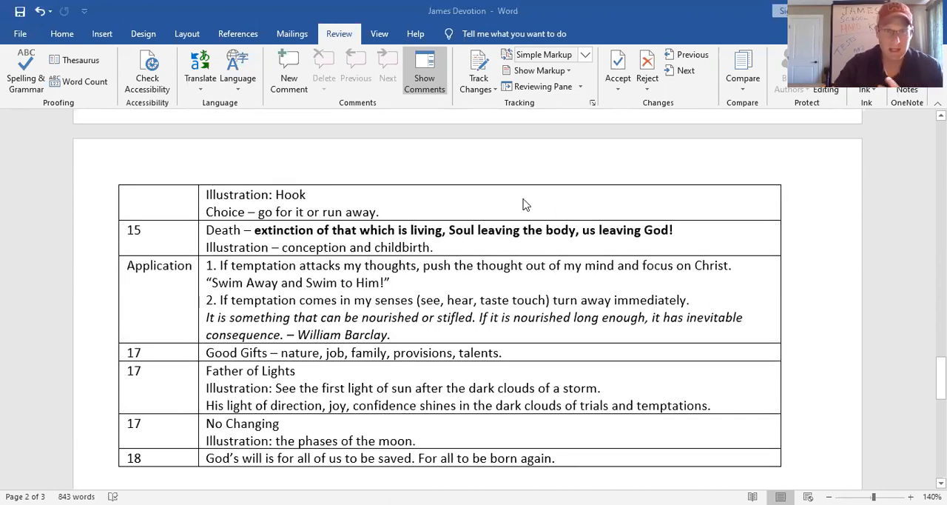
mouse_move(568, 192)
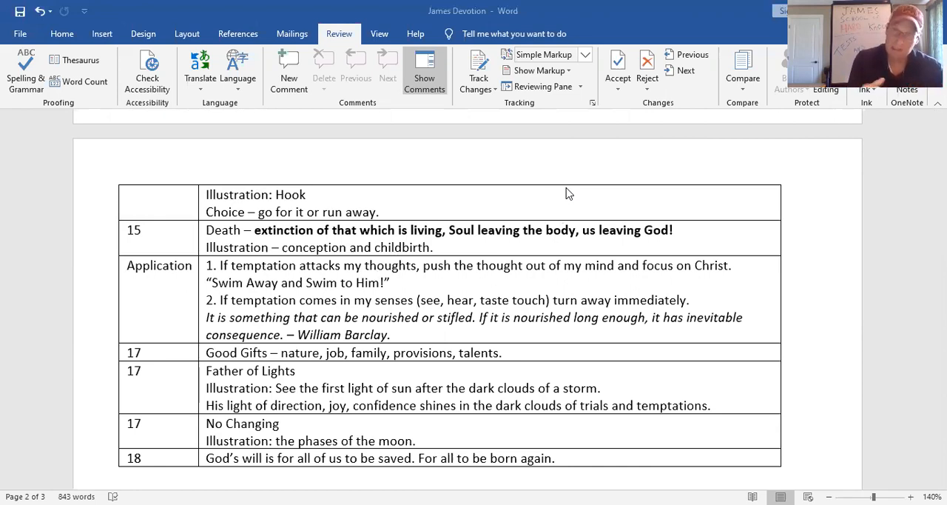
mouse_move(580, 195)
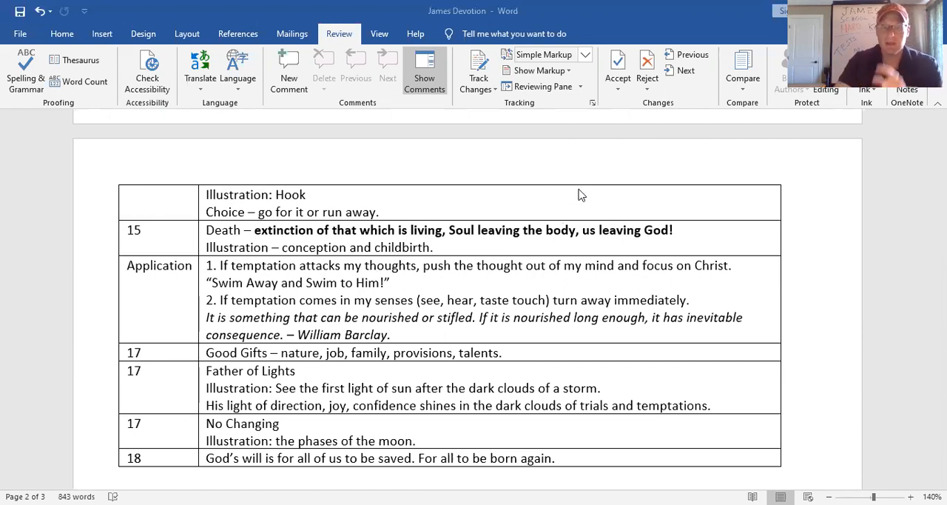
mouse_move(626, 196)
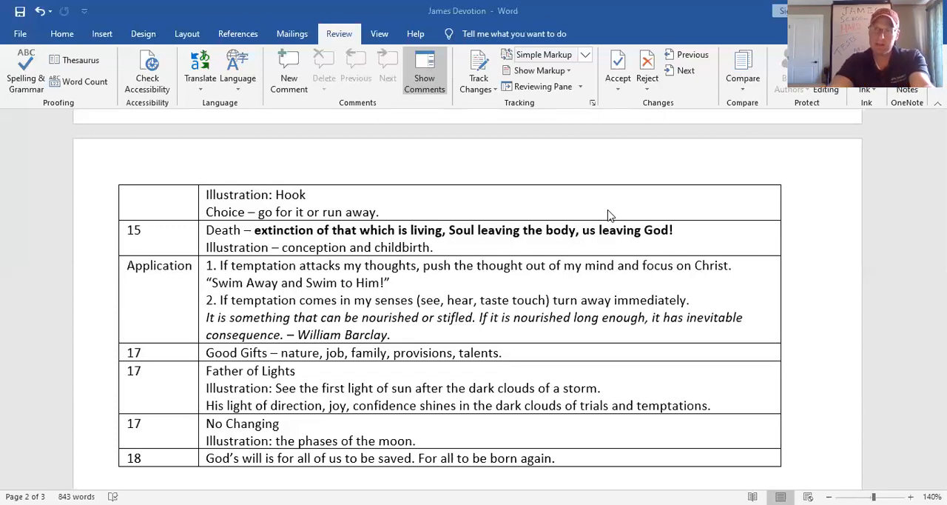
mouse_move(618, 216)
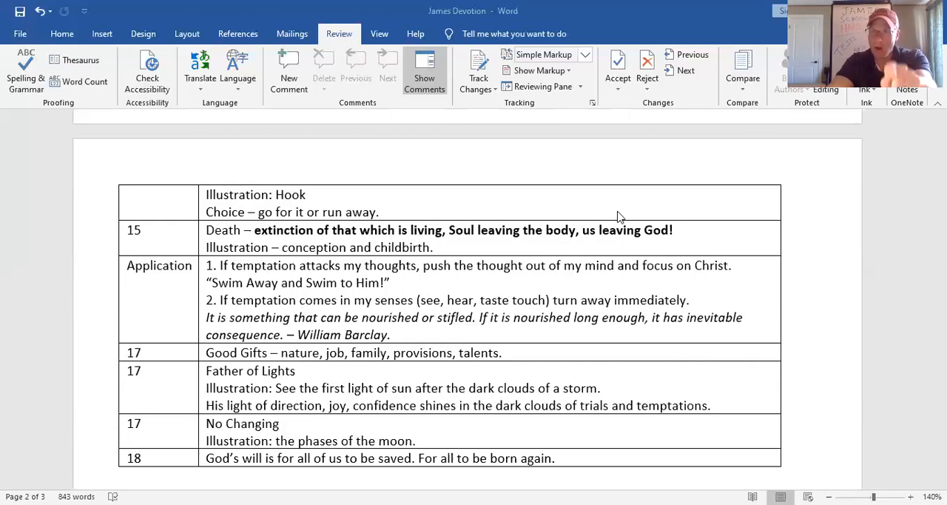
mouse_move(613, 219)
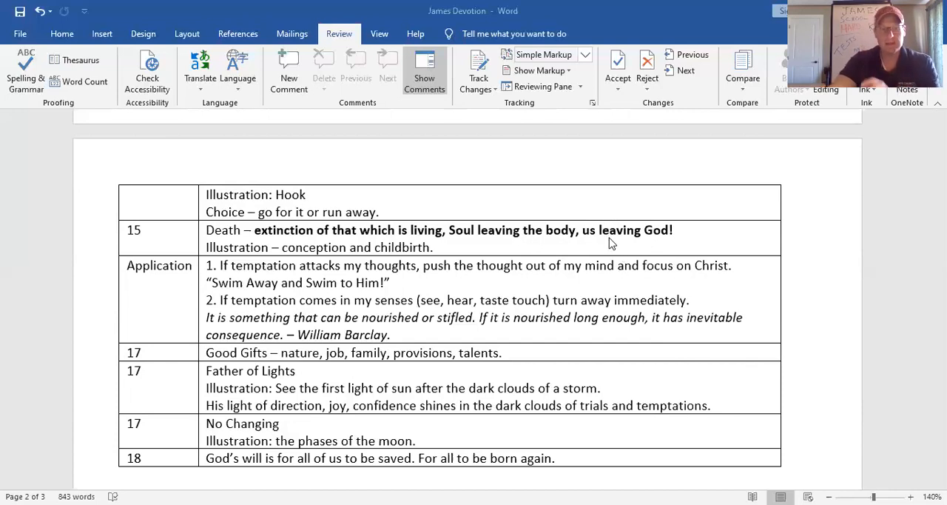
scroll(down, 3)
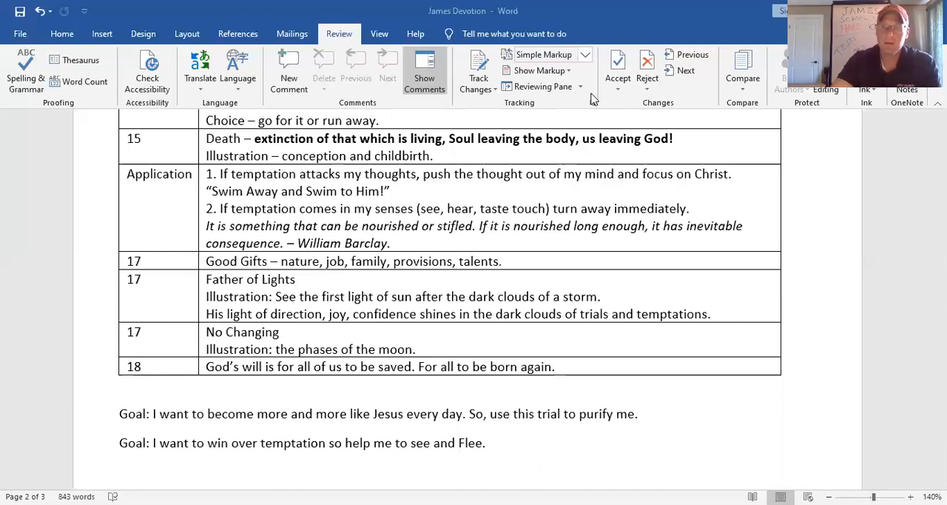
mouse_move(589, 103)
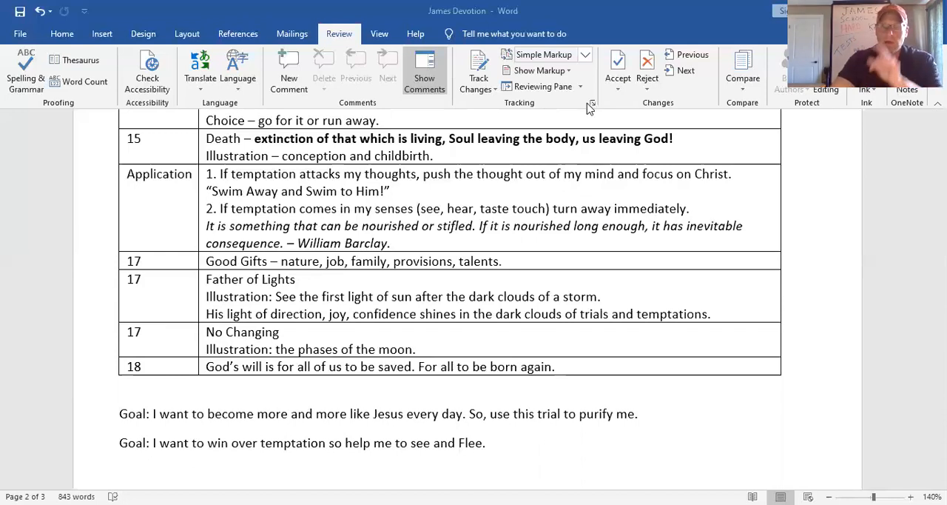